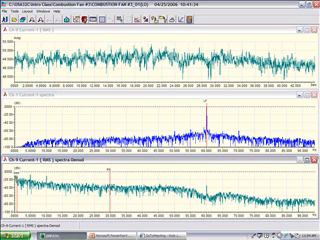
mouse_move(190, 120)
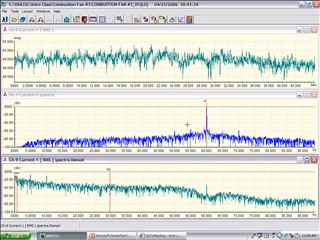